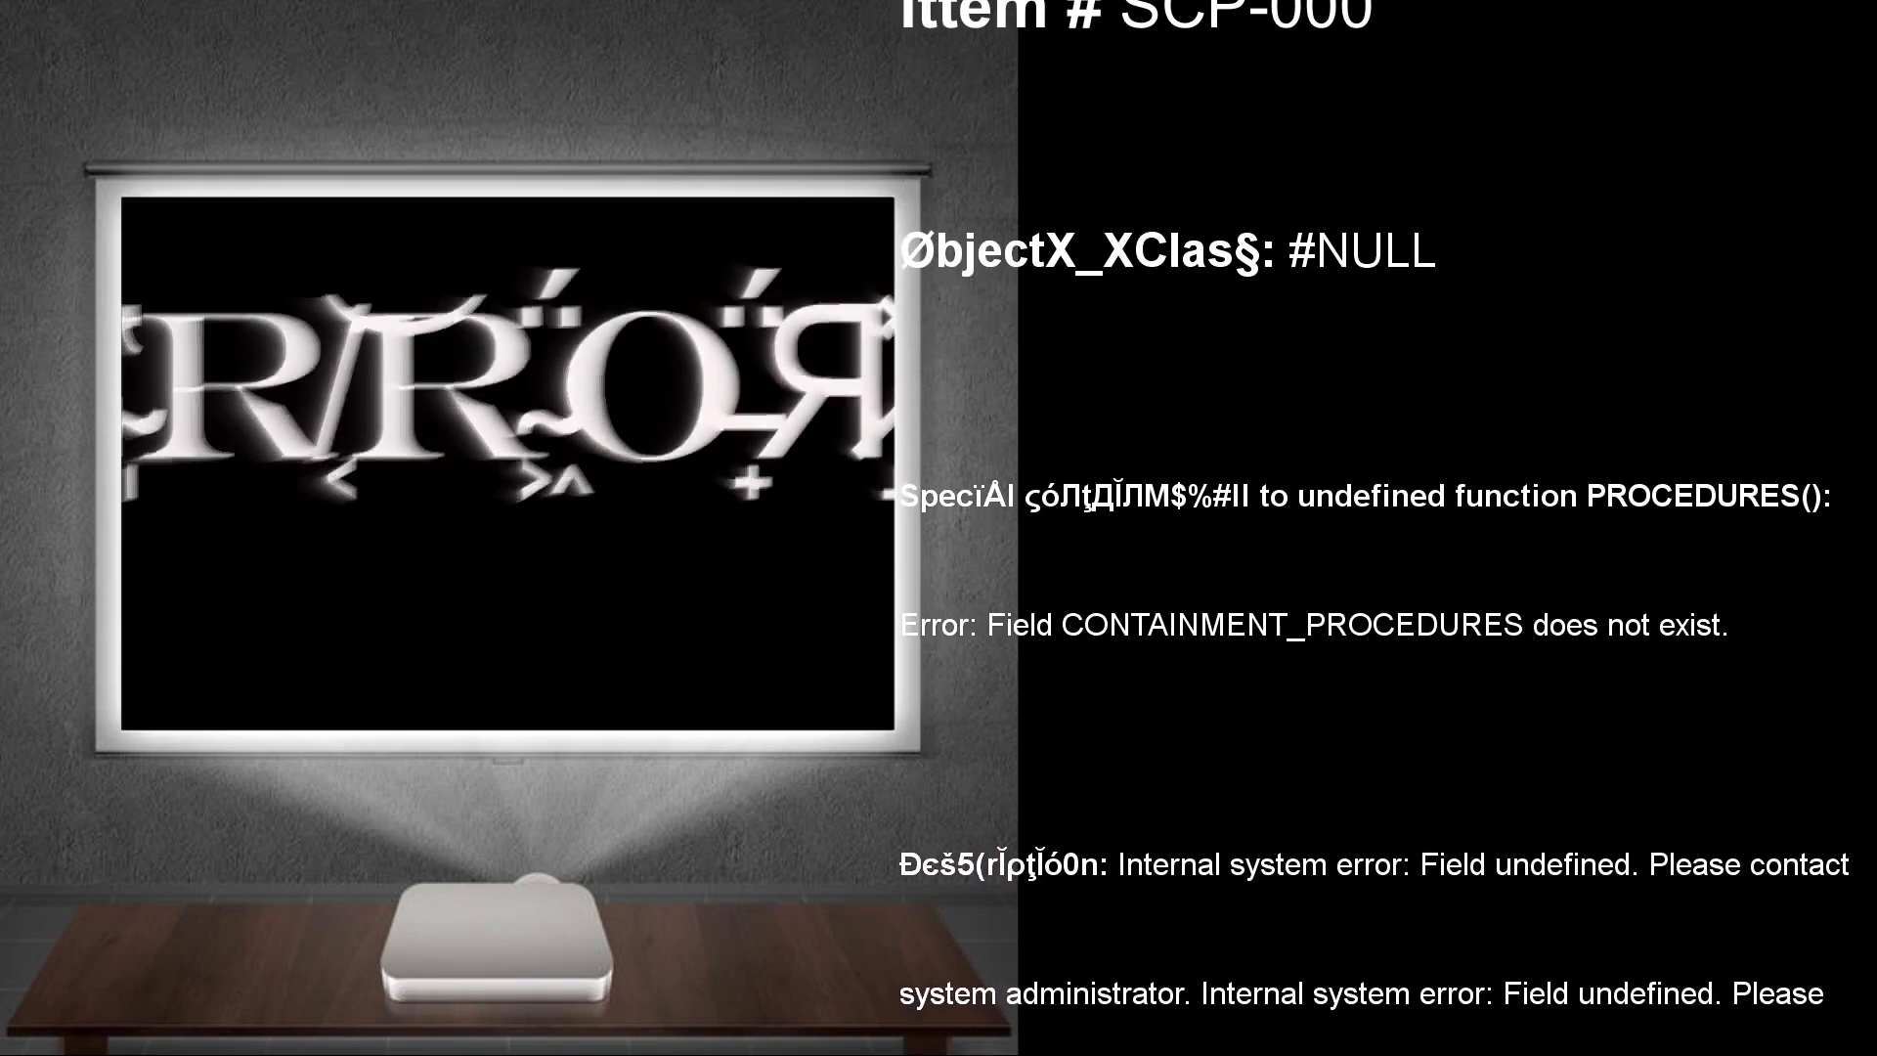
scroll("down", 3)
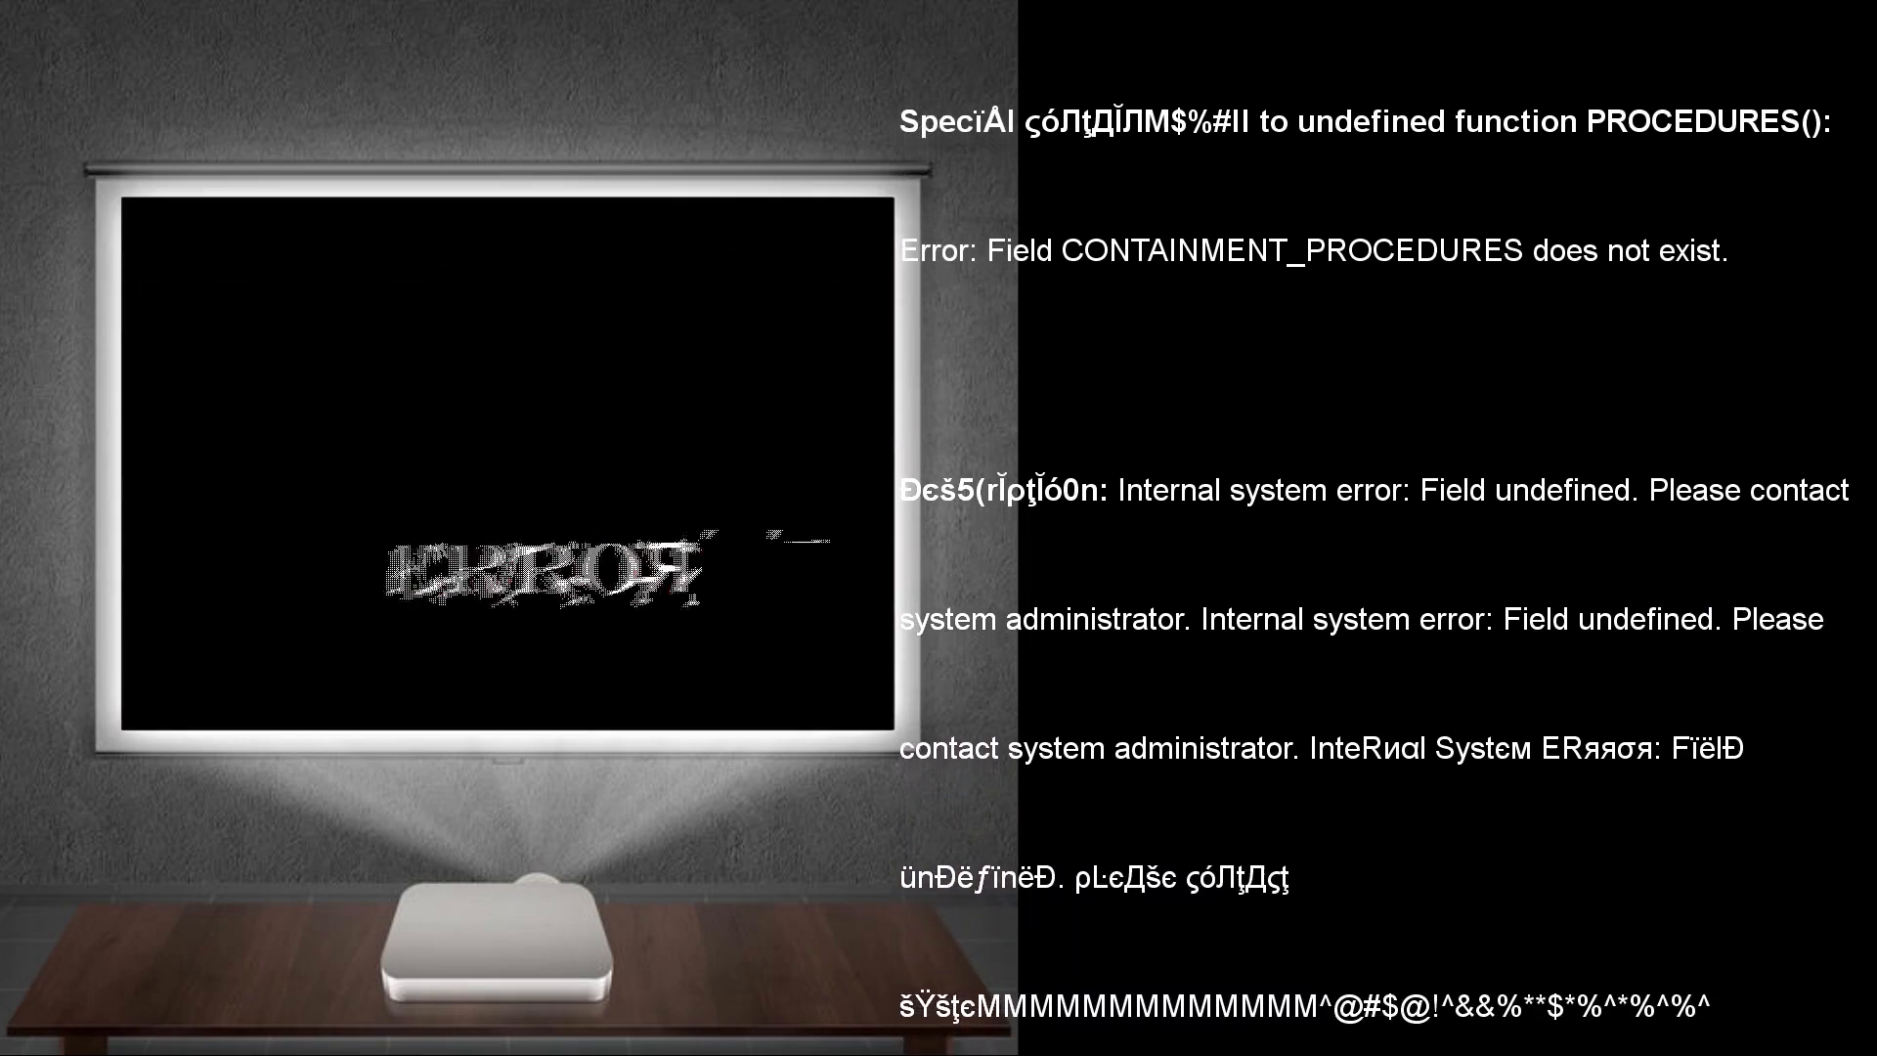
scroll("down", 3)
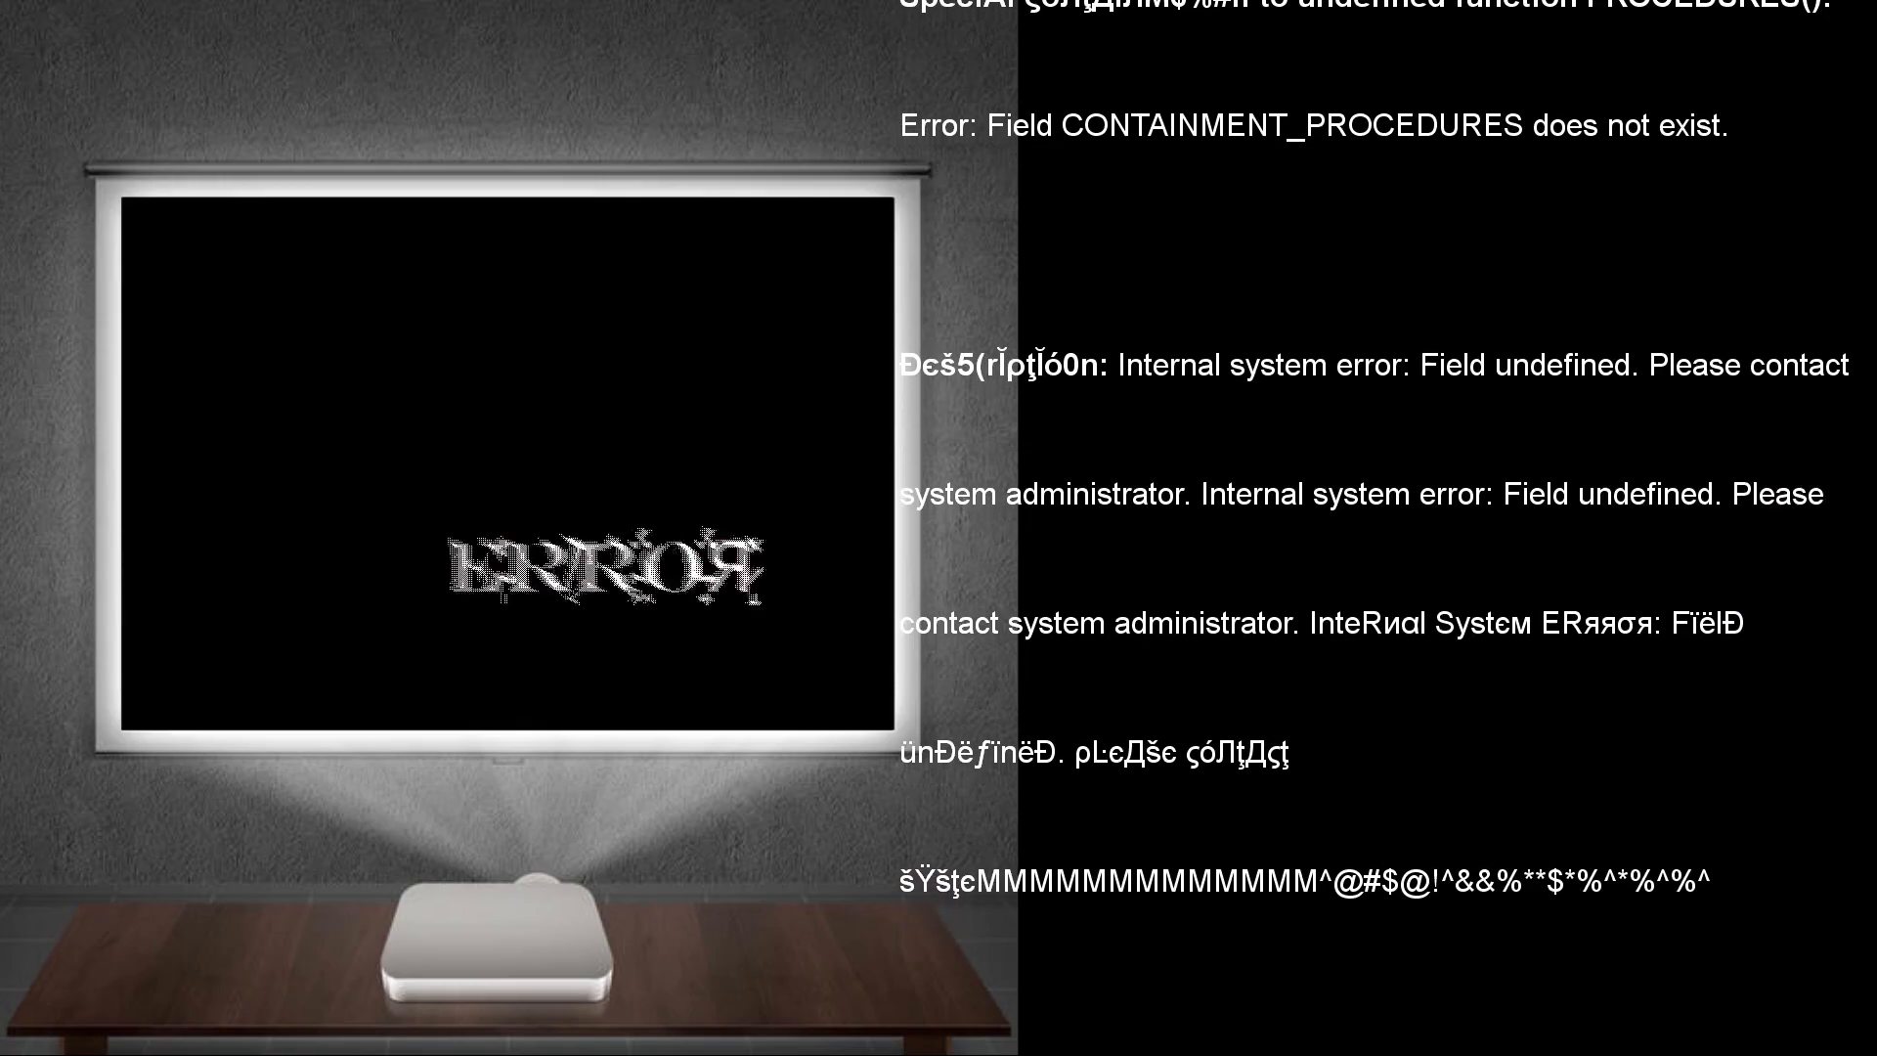